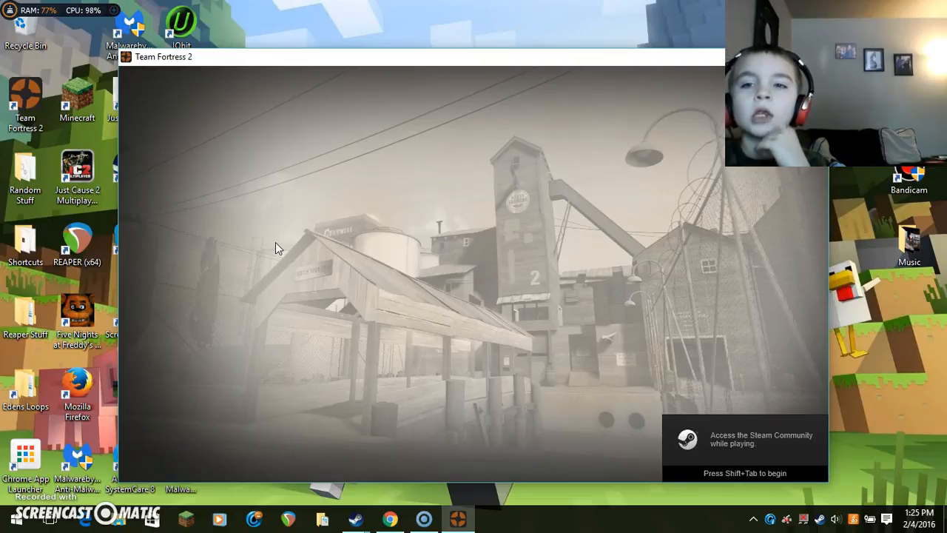
pyautogui.moveTo(710, 151)
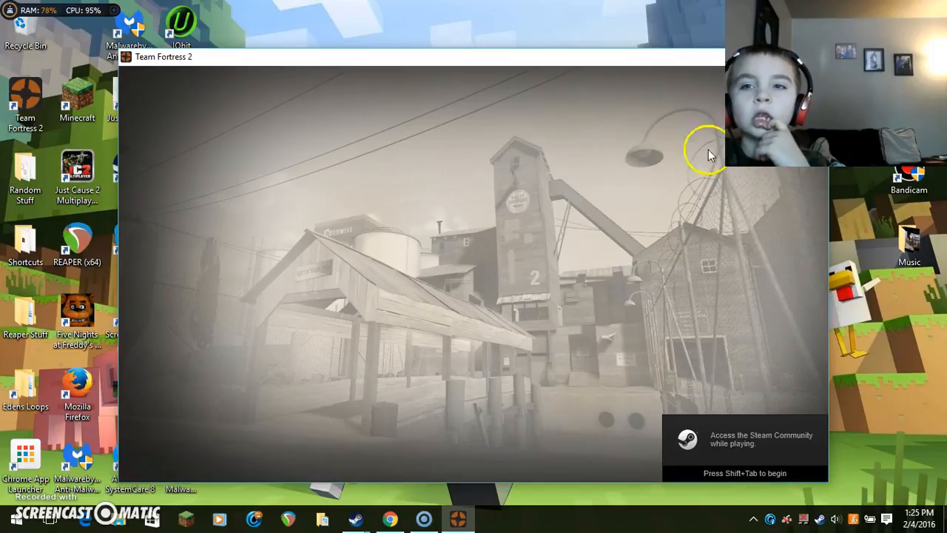
pyautogui.moveTo(481, 156)
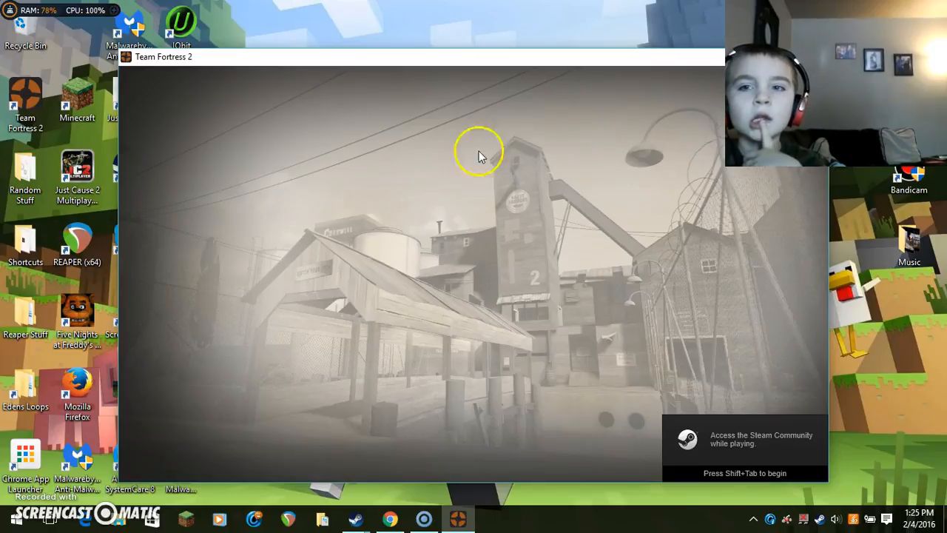
pyautogui.moveTo(663, 225)
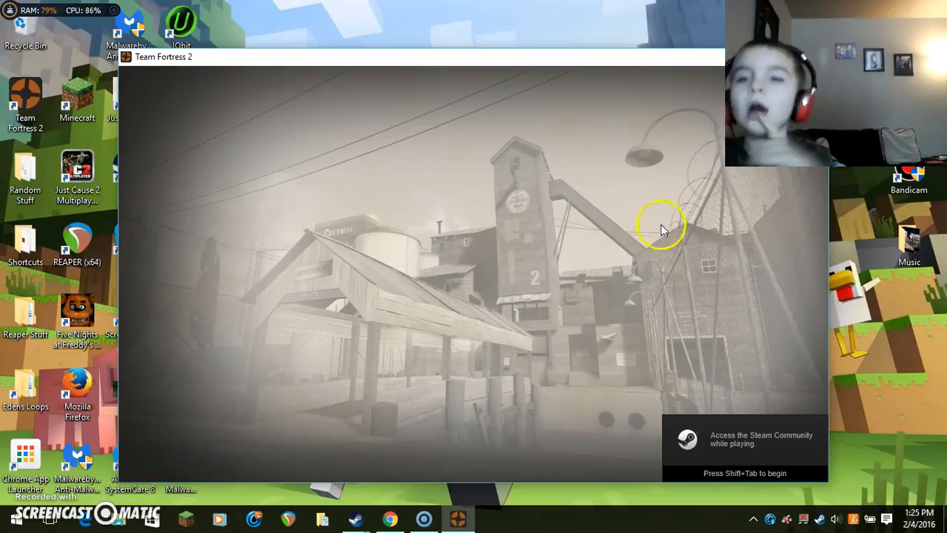
pyautogui.moveTo(574, 177)
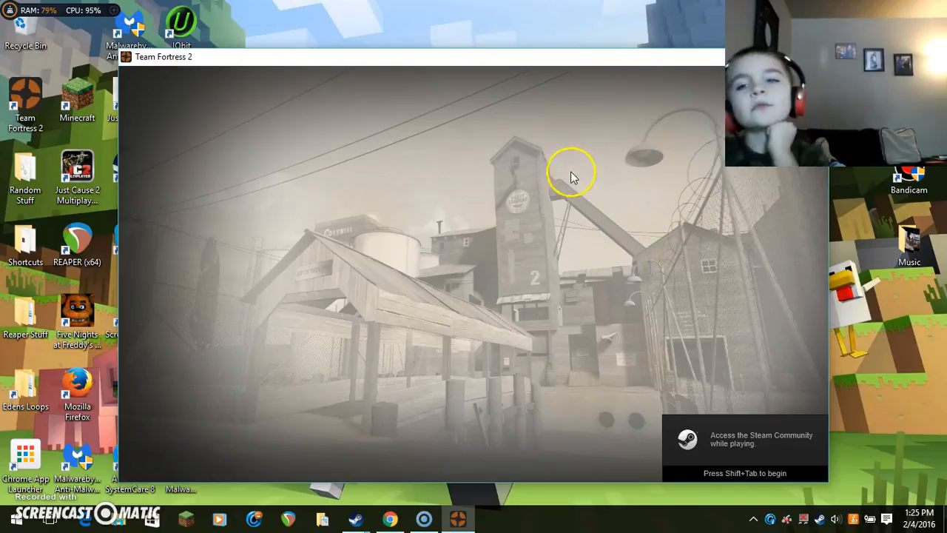
pyautogui.moveTo(564, 172)
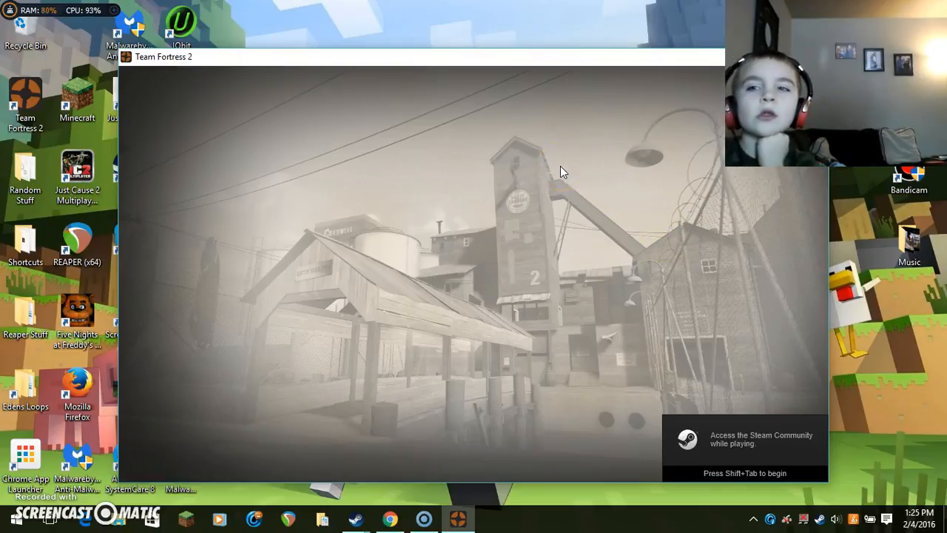
pyautogui.moveTo(332, 155)
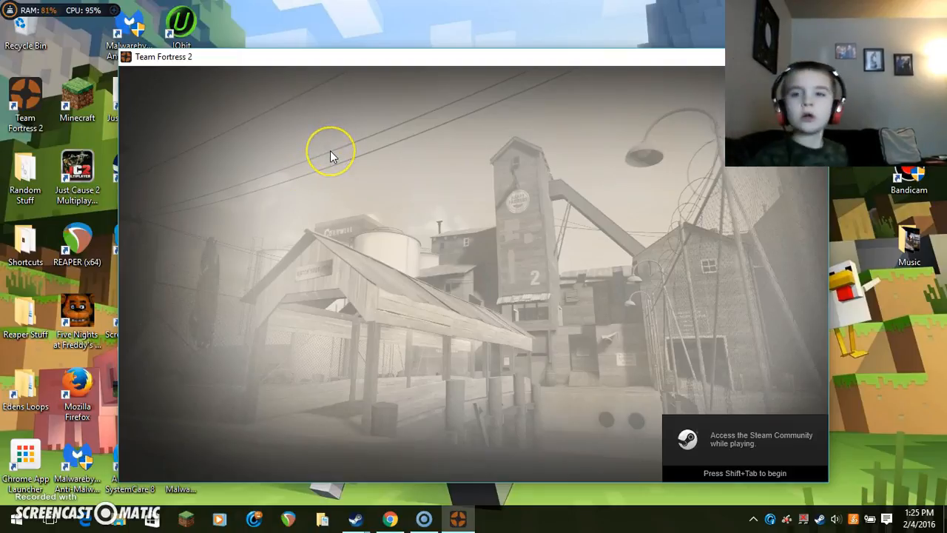
pyautogui.moveTo(332, 155)
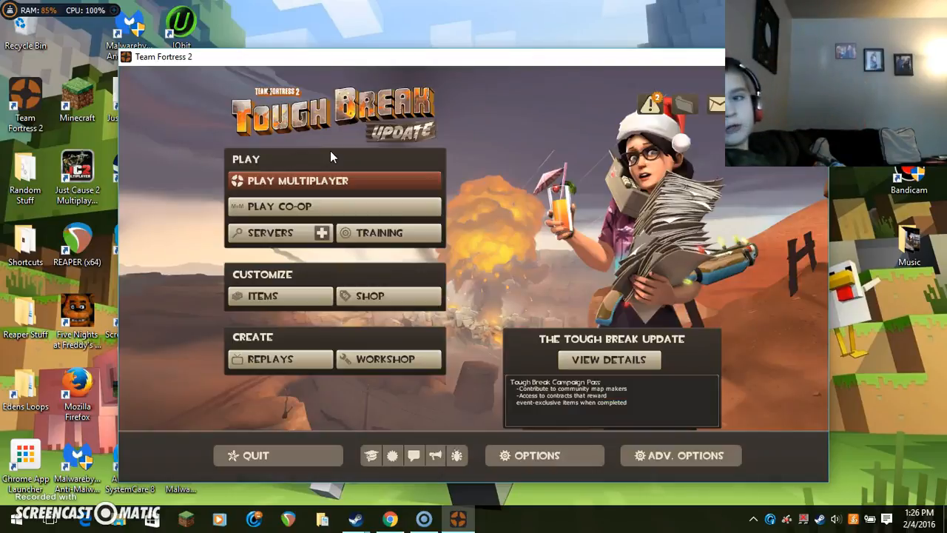
# View the new Mann Co. Supply Munition Series #90 crate and capture a screenshot.
pyautogui.click(648, 104)
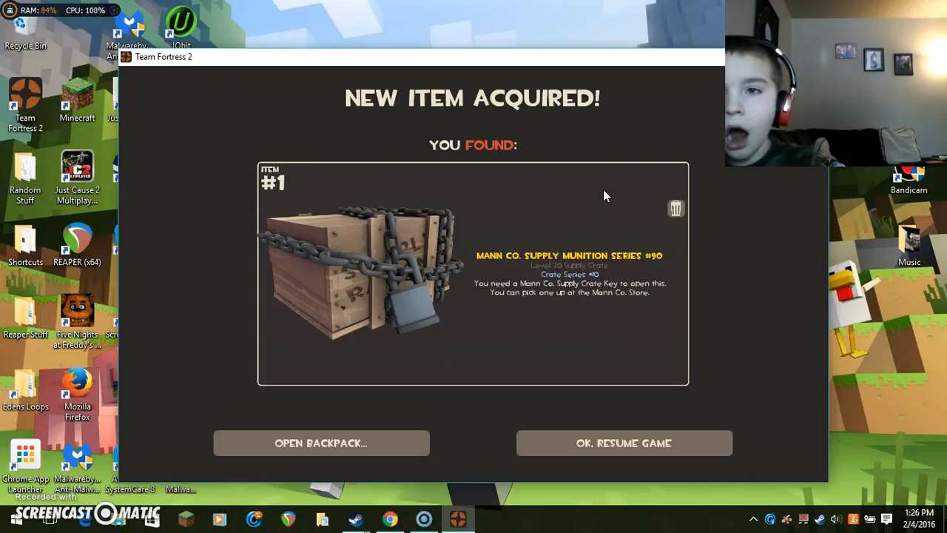
pyautogui.press('f12')
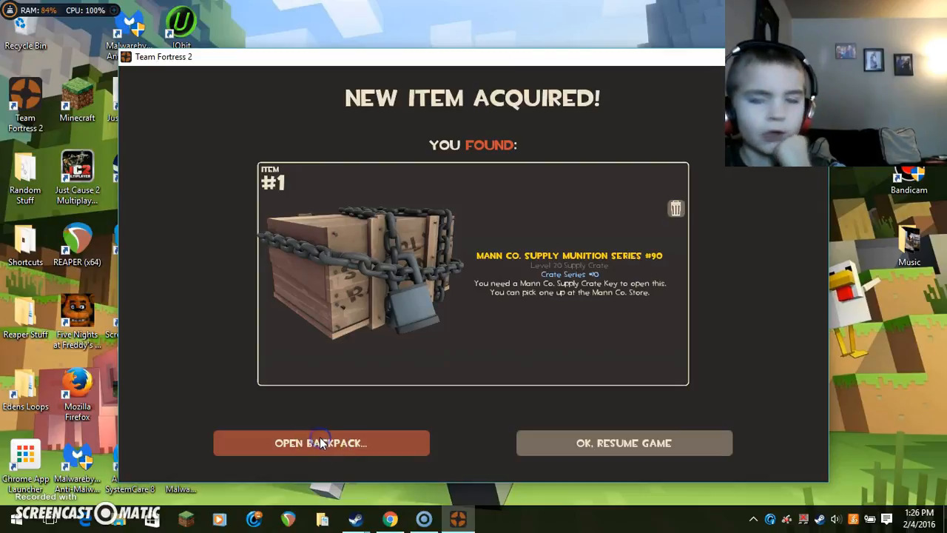
# Browse backpack pages 1 and 2 showing the crates and weapons.
pyautogui.click(320, 442)
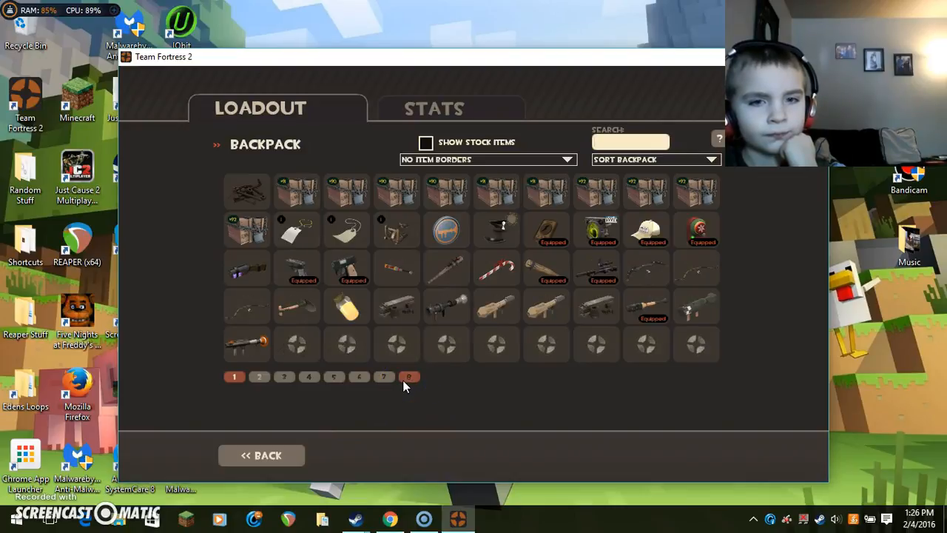
pyautogui.click(234, 377)
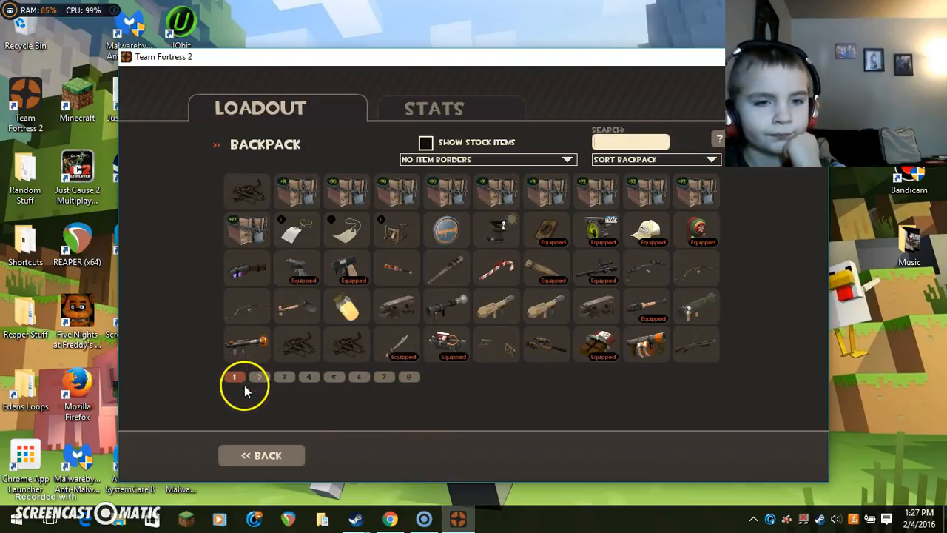
pyautogui.click(259, 378)
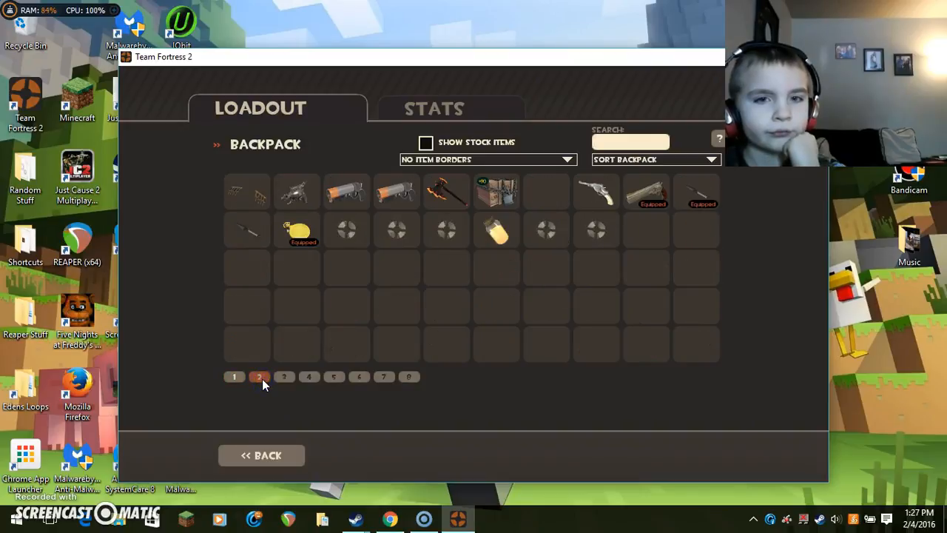
pyautogui.click(234, 377)
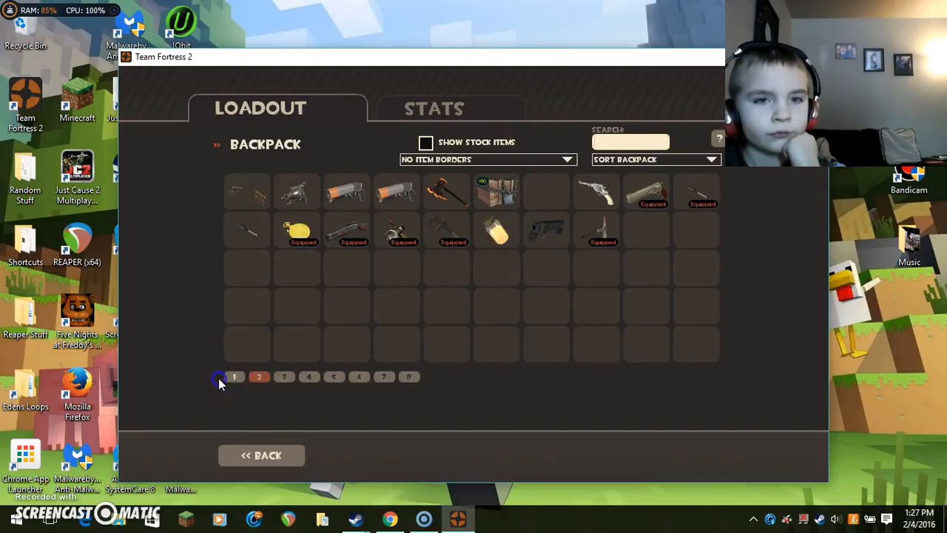
pyautogui.click(234, 378)
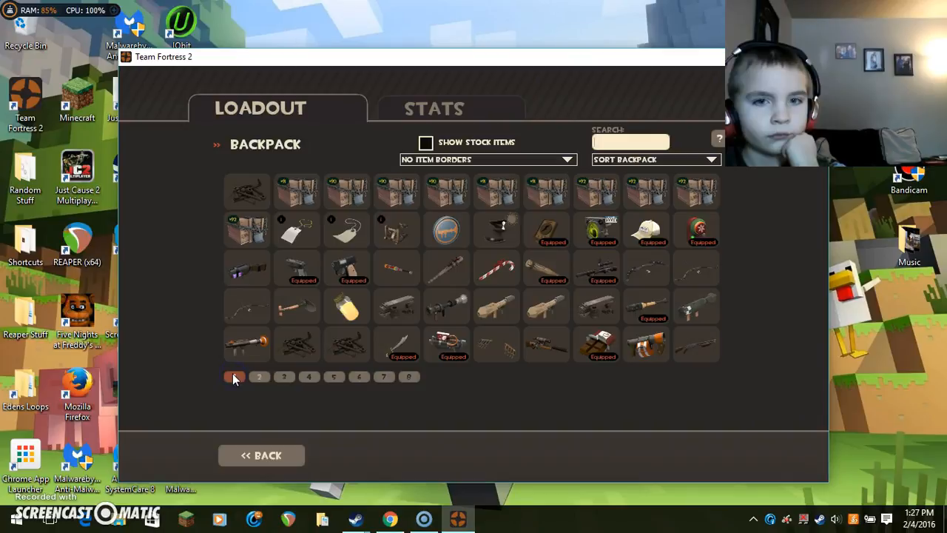
pyautogui.moveTo(228, 373)
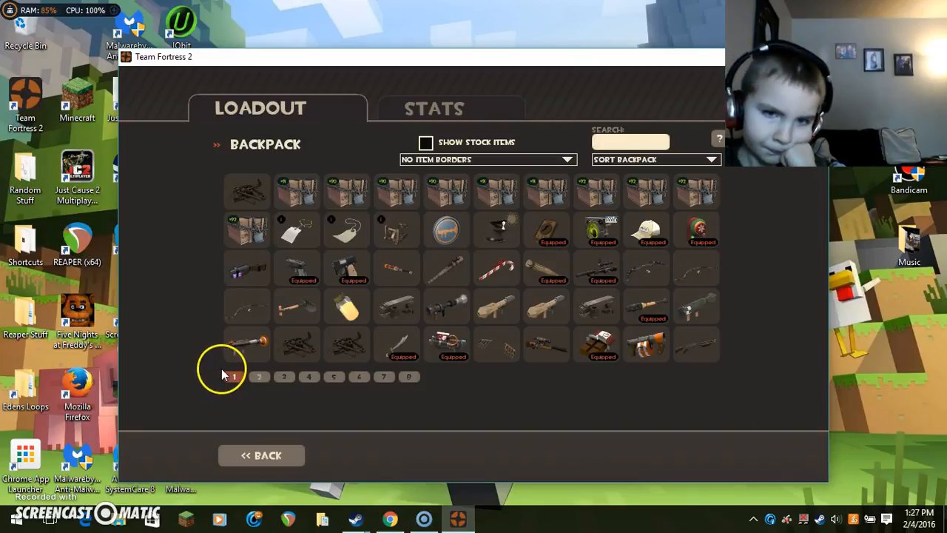
pyautogui.moveTo(280, 435)
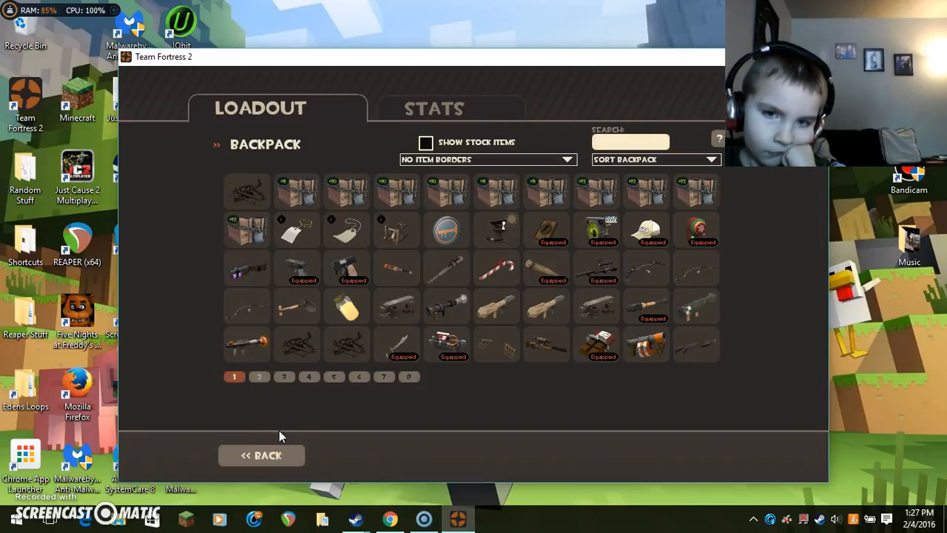
pyautogui.moveTo(678, 346)
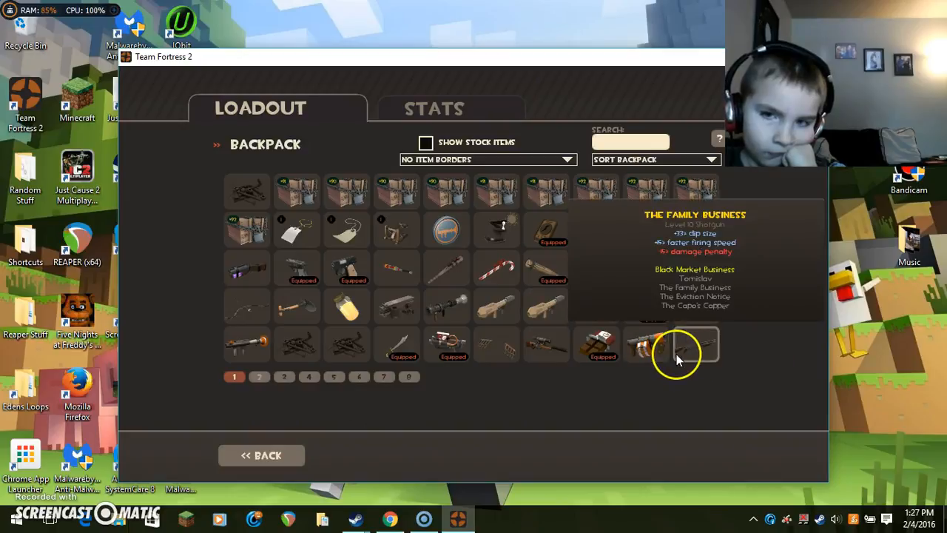
pyautogui.moveTo(688, 367)
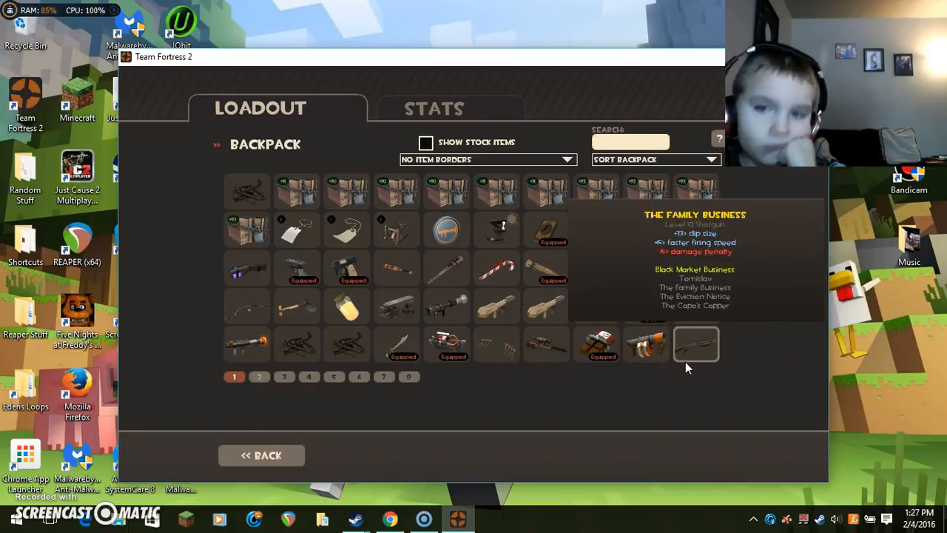
pyautogui.moveTo(310, 450)
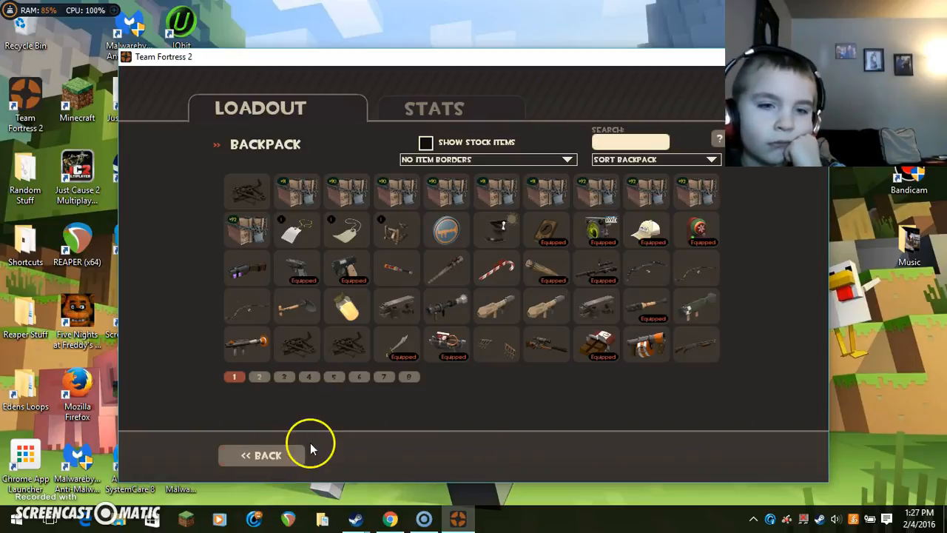
# Leave the backpack for the class loadout overview.
pyautogui.click(261, 456)
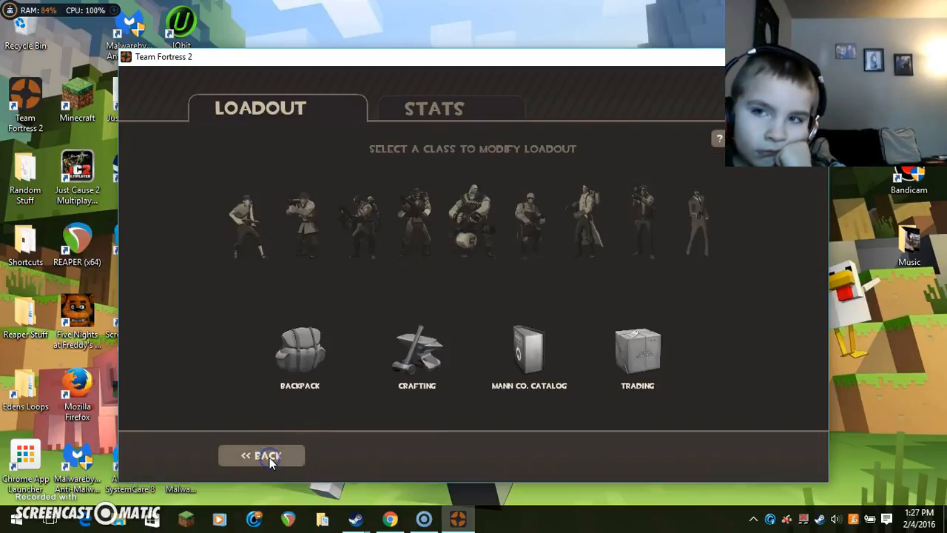
# Visit the Mann vs. Machine Co-op screen and return to the main menu.
pyautogui.click(260, 456)
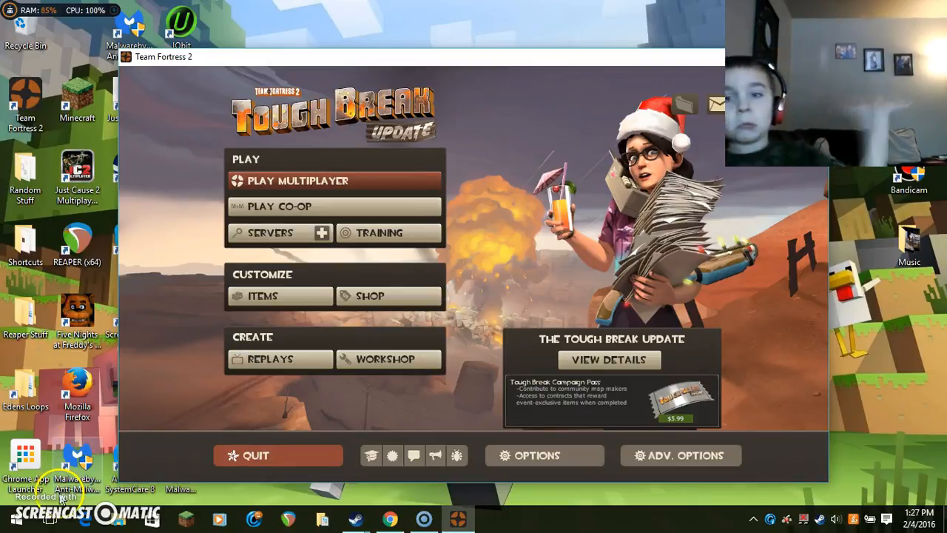
pyautogui.moveTo(378, 326)
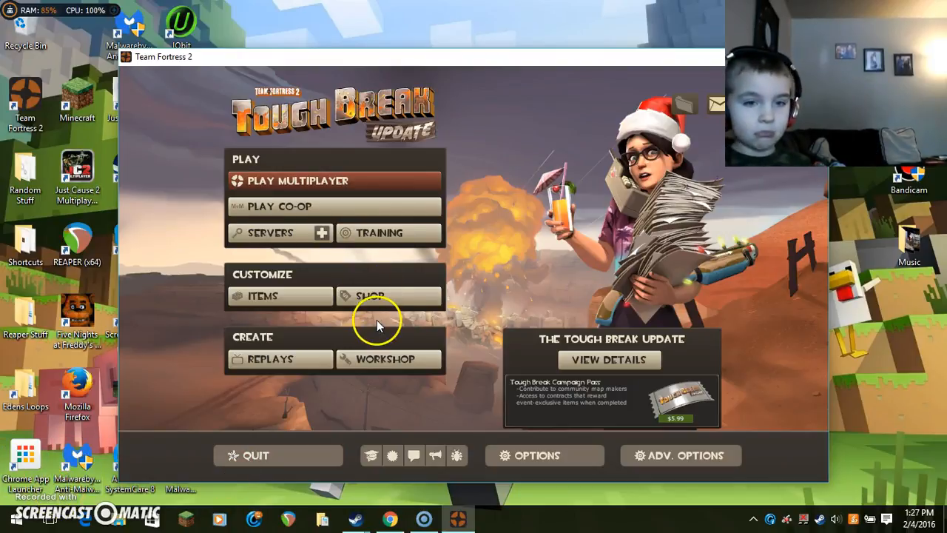
pyautogui.moveTo(341, 330)
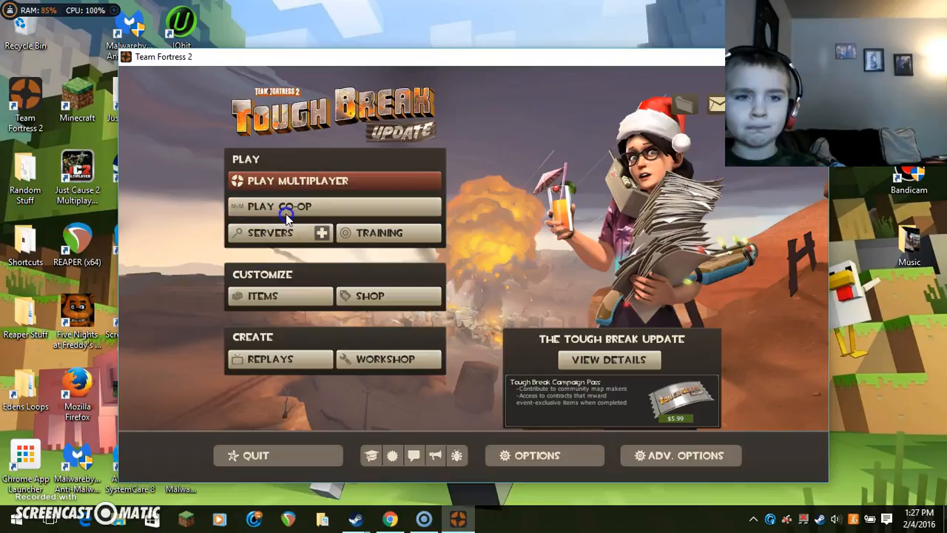
pyautogui.moveTo(287, 215)
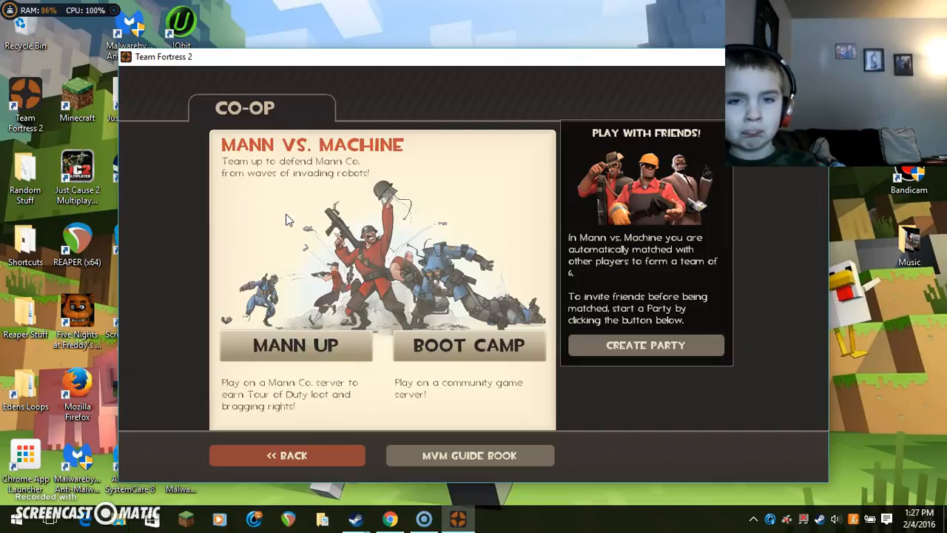
pyautogui.click(287, 456)
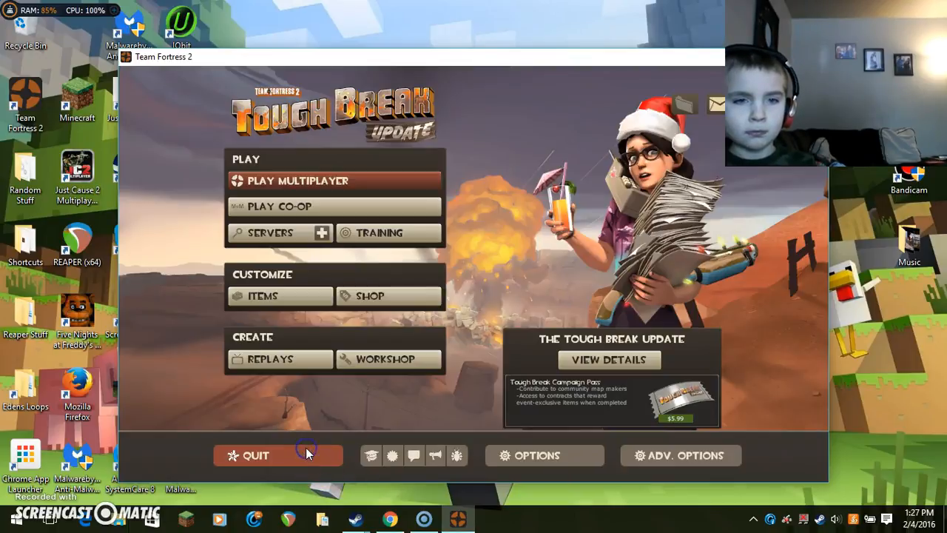